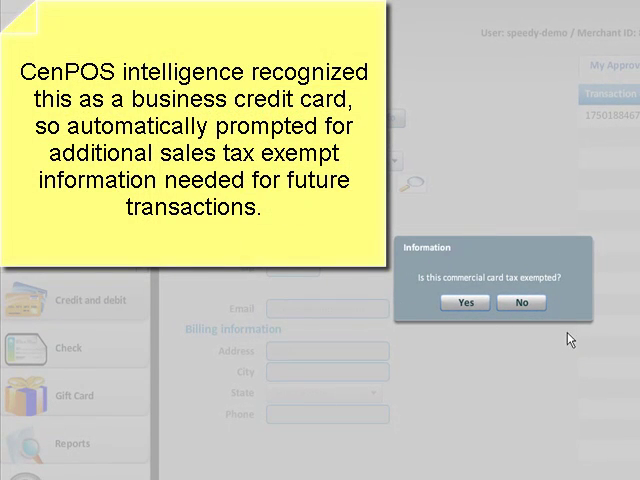
{"action": "mouse_move", "coordinate": [412, 304]}
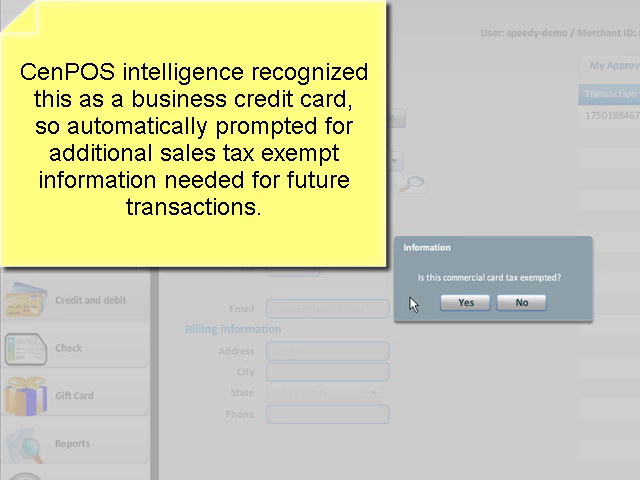
{"action": "mouse_move", "coordinate": [412, 304]}
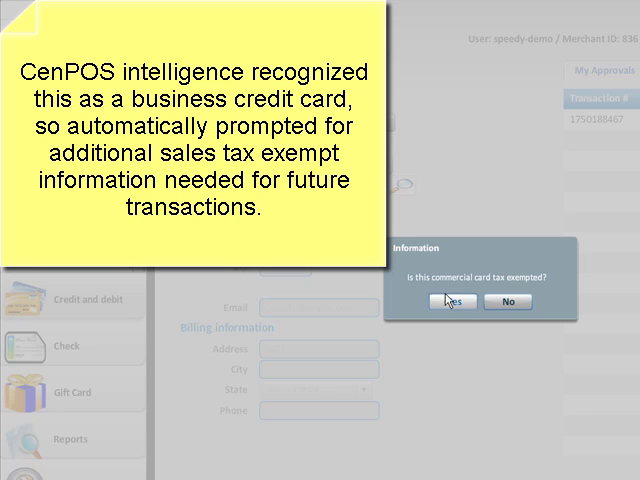
{"action": "mouse_move", "coordinate": [464, 326]}
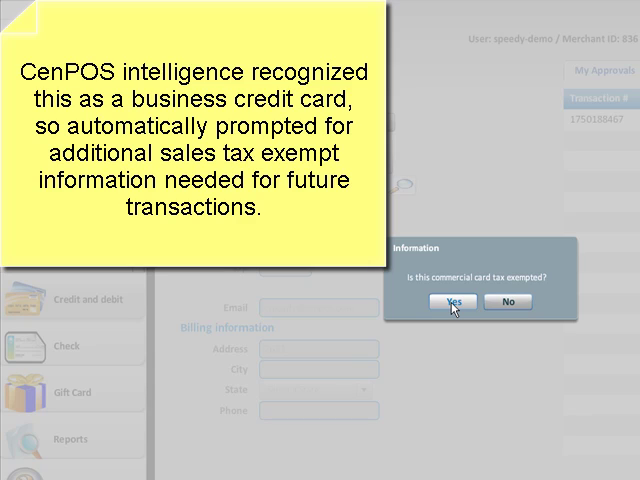
Step: Answer Yes to mark the commercial business card as tax exempt
{"action": "left_click", "coordinate": [452, 302]}
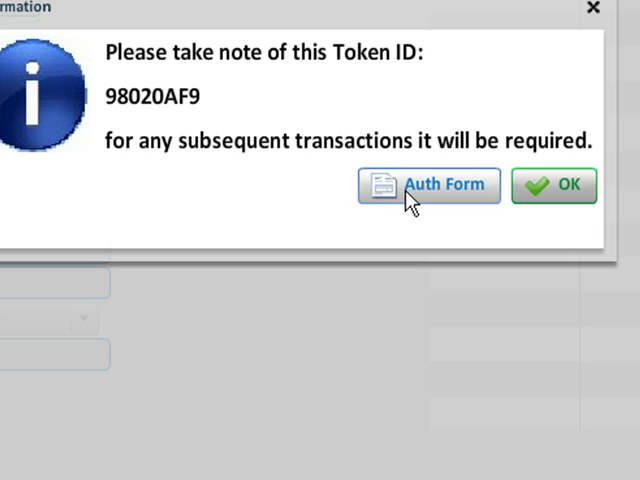
{"action": "left_click", "coordinate": [428, 184]}
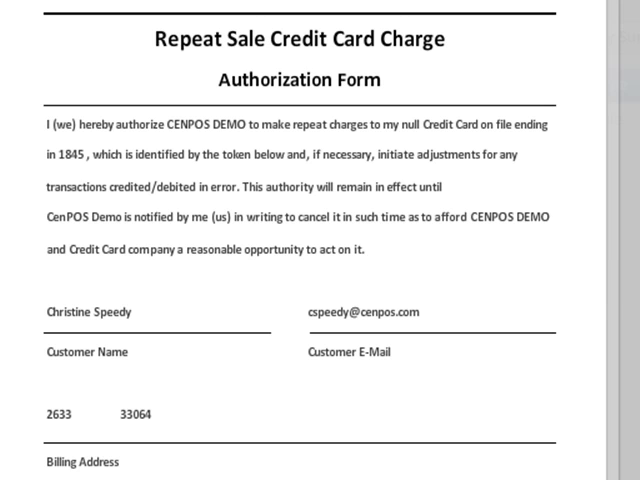
Step: Scroll the authorization form down to the cardholder signature box
{"action": "scroll", "scroll_direction": "down", "scroll_amount": 3}
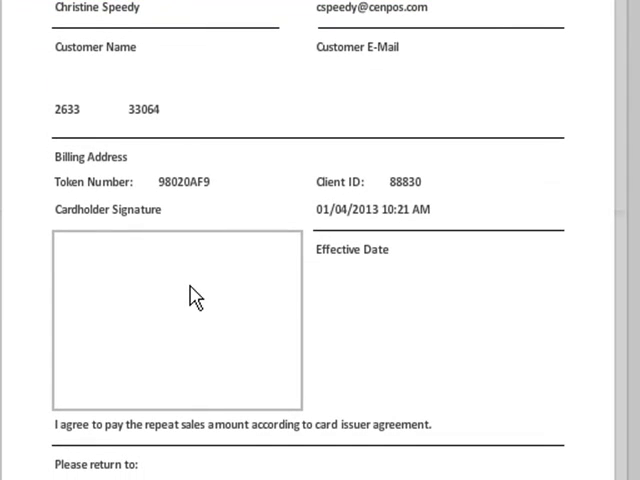
{"action": "scroll", "scroll_direction": "down", "scroll_amount": 3}
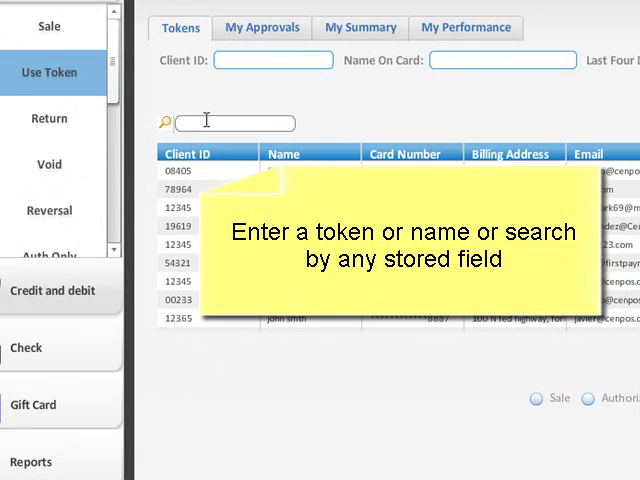
Step: Find customer 'spee' and submit a 25 authorization with invoice 74448 on the stored token
{"action": "type", "text": "spee"}
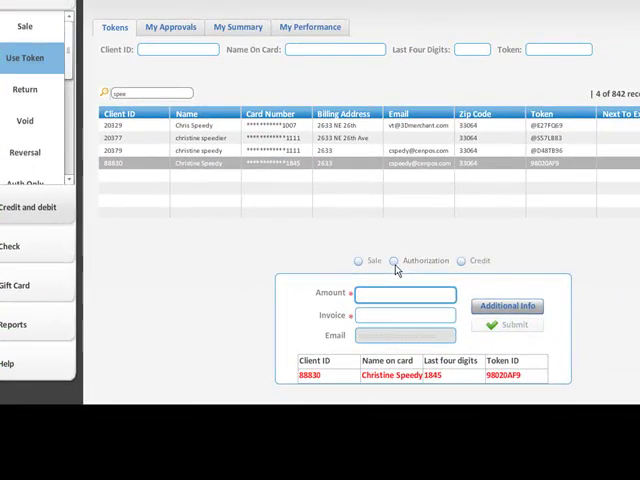
{"action": "type", "text": "250"}
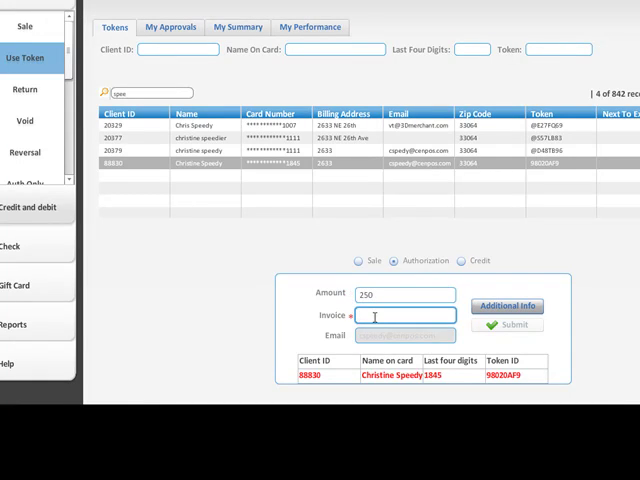
{"action": "type", "text": "74448"}
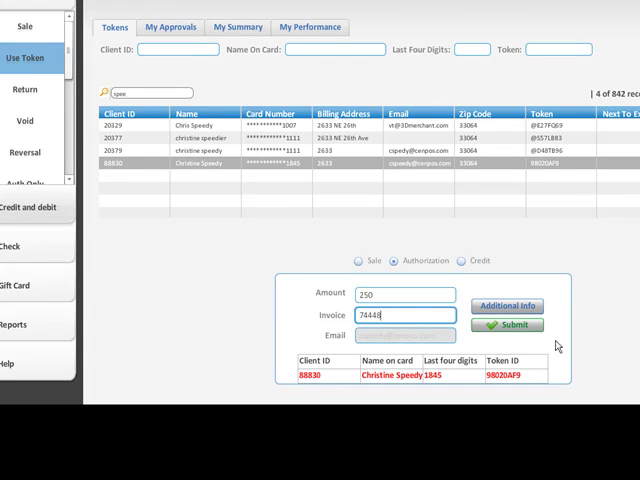
{"action": "left_click", "coordinate": [508, 324]}
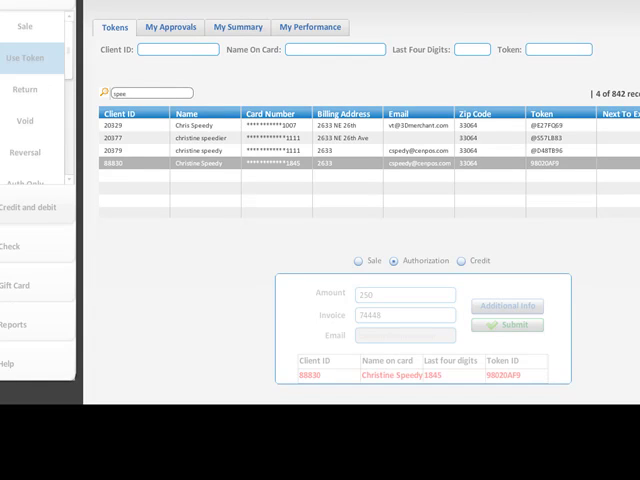